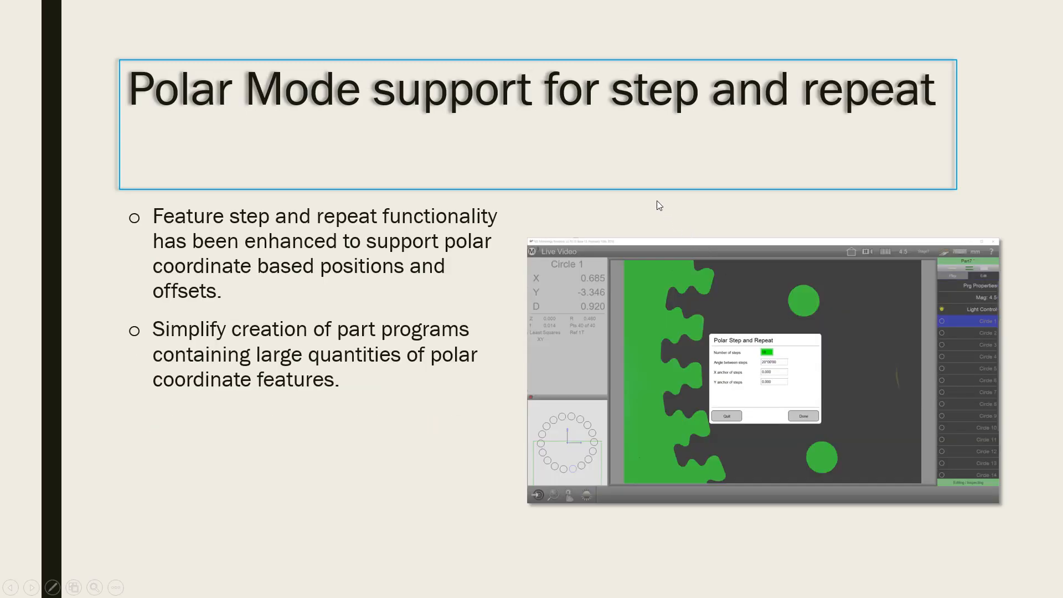
mouse_move(653, 208)
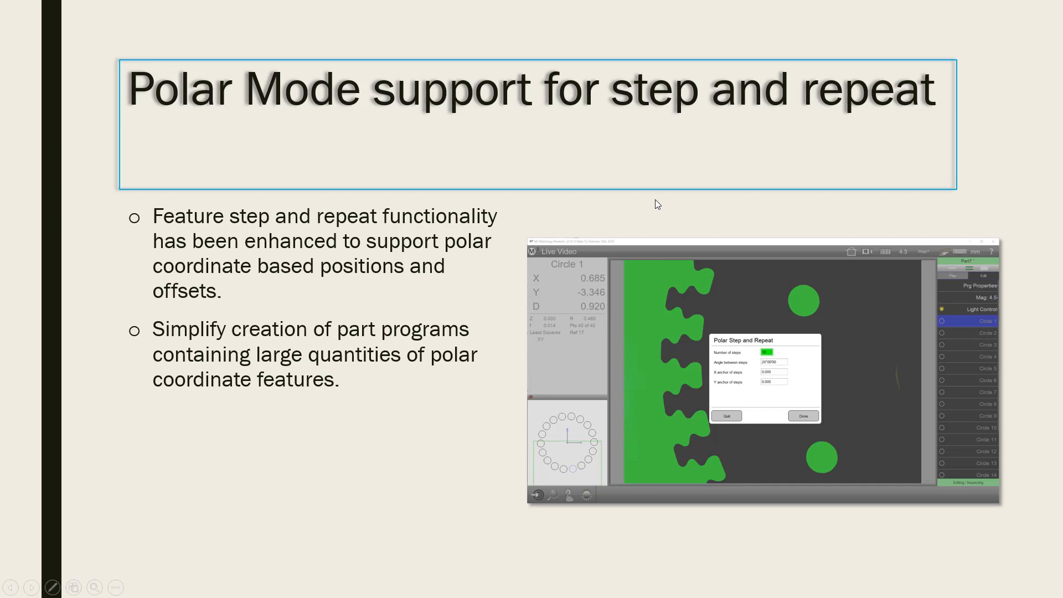
mouse_move(663, 207)
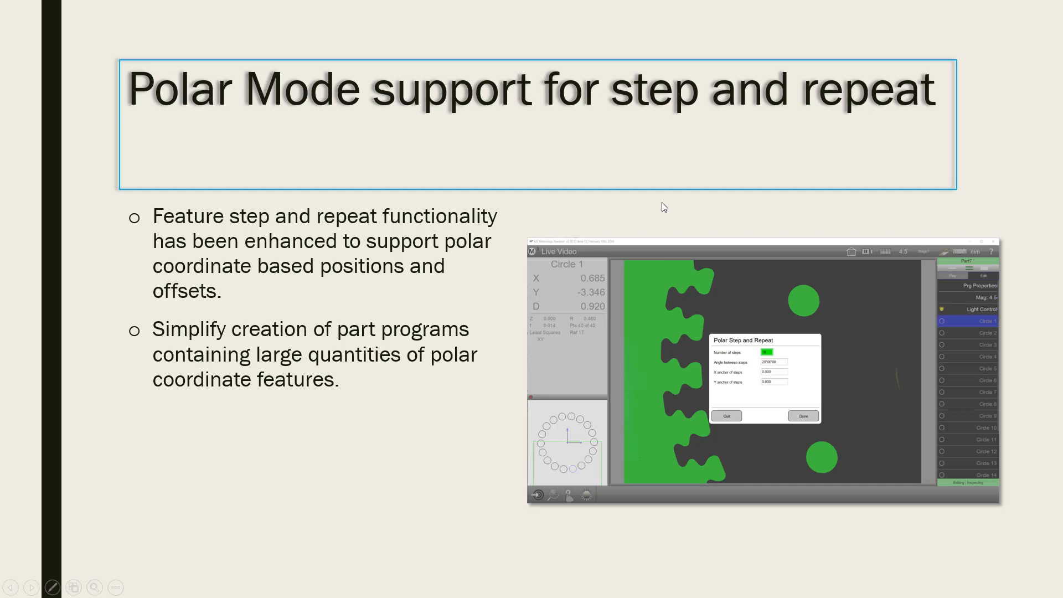
mouse_move(737, 246)
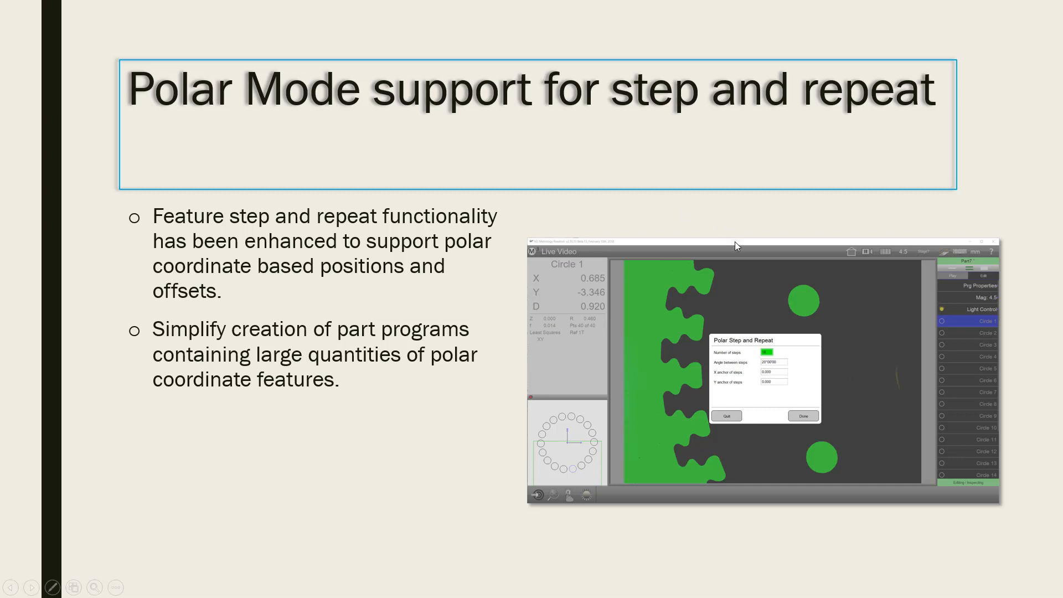
mouse_move(652, 332)
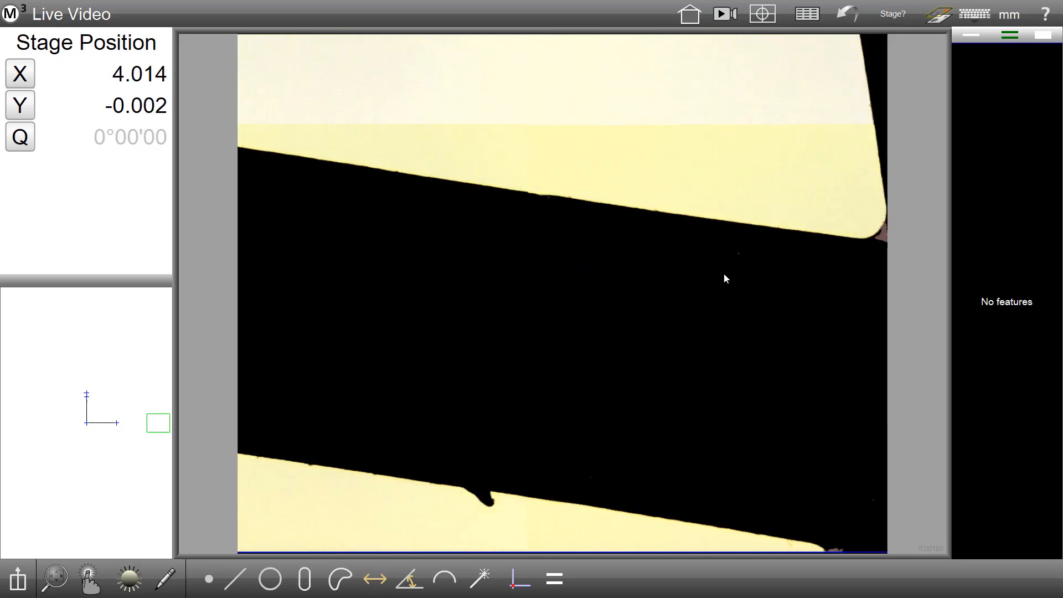
mouse_move(605, 241)
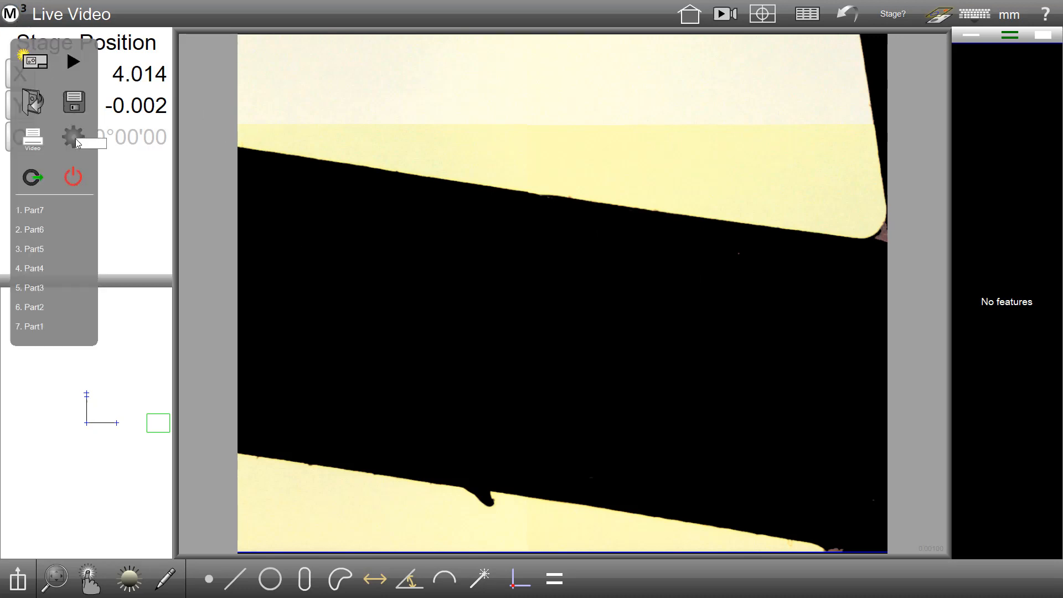
Set 'Always allow step and repeat' to Extra in Program settings and return to live video
left_click(71, 137)
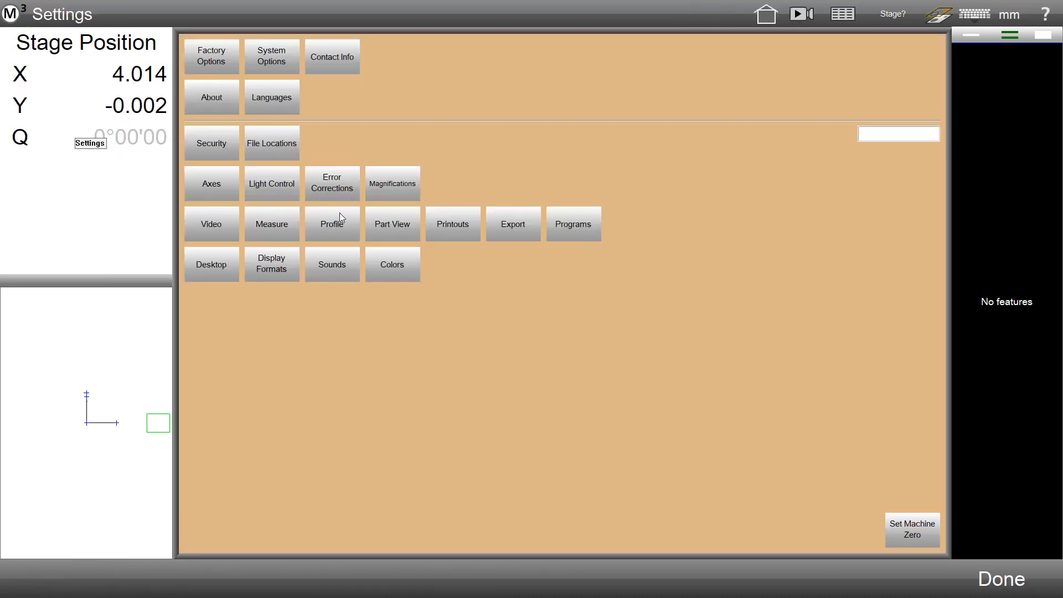
mouse_move(580, 280)
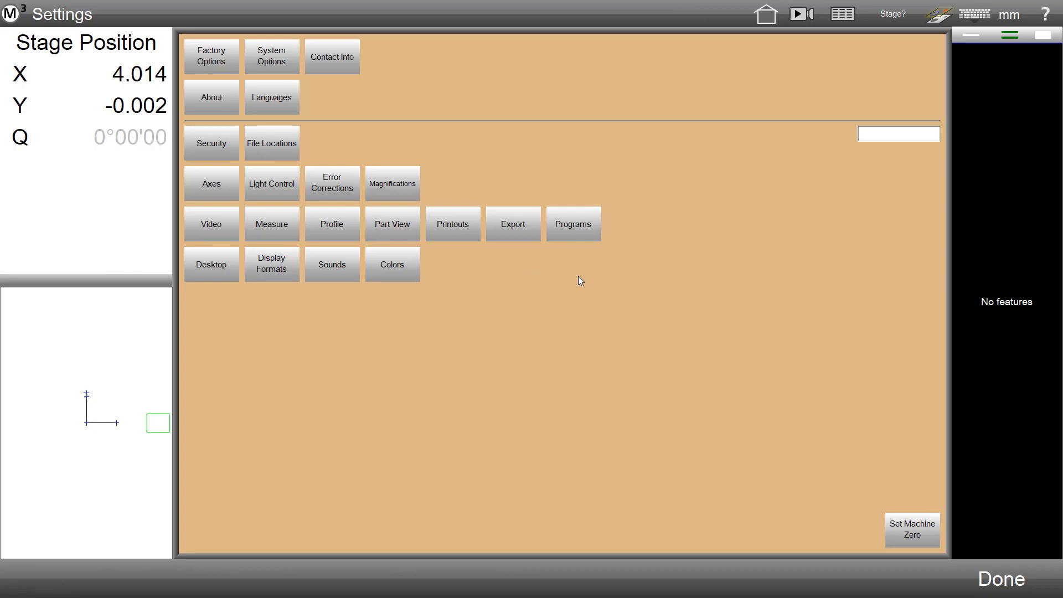
mouse_move(211, 281)
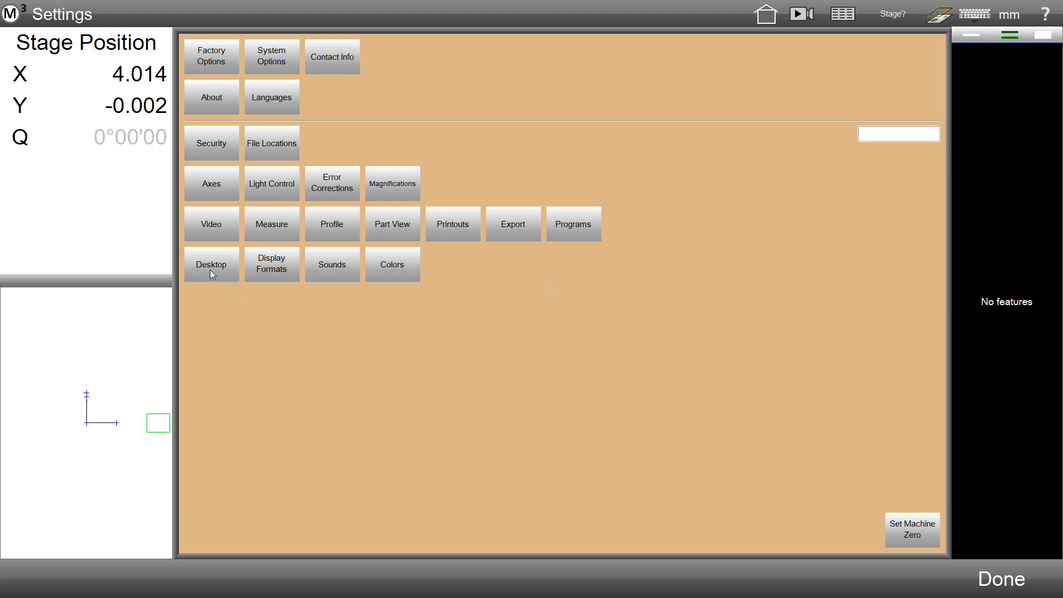
left_click(573, 224)
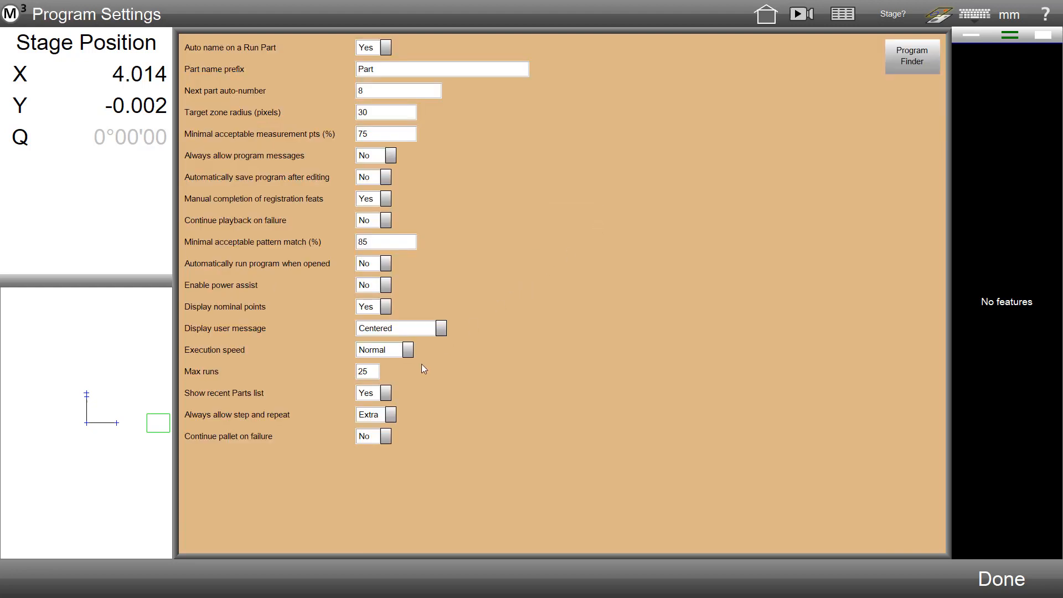
mouse_move(196, 418)
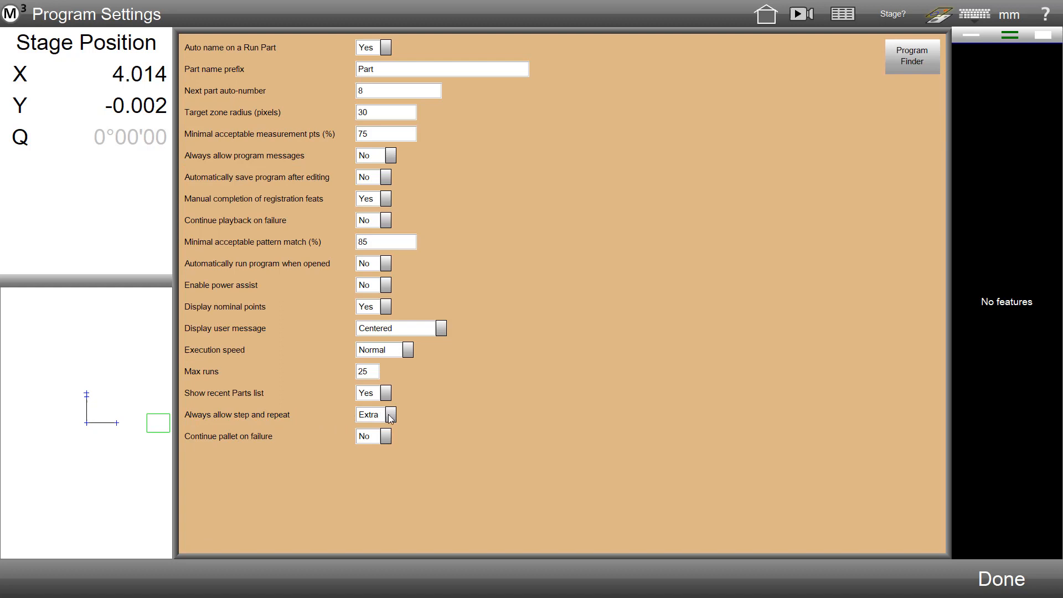
left_click(390, 414)
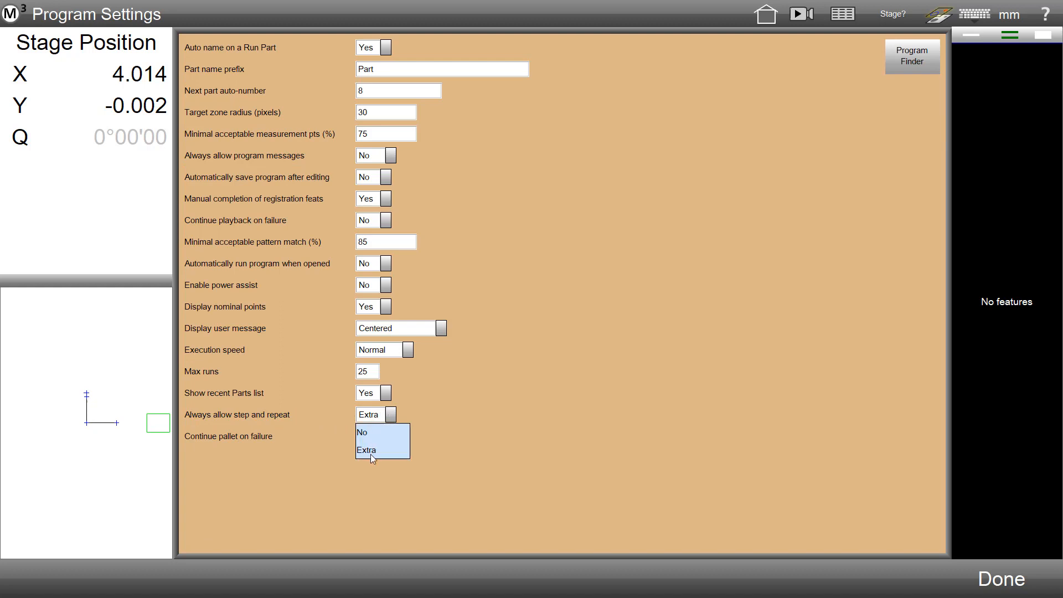
left_click(1000, 578)
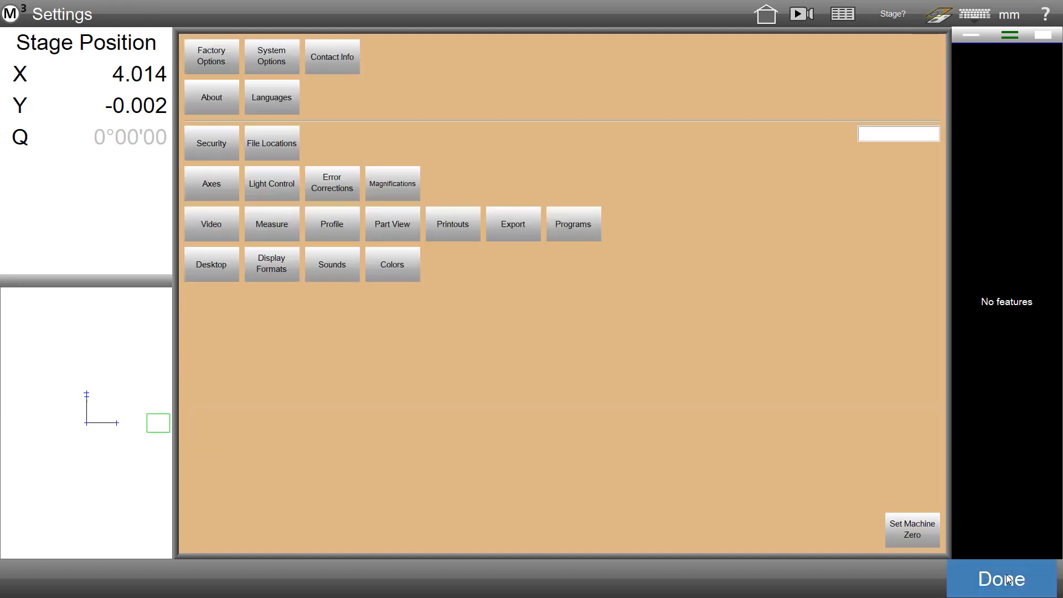
left_click(1000, 578)
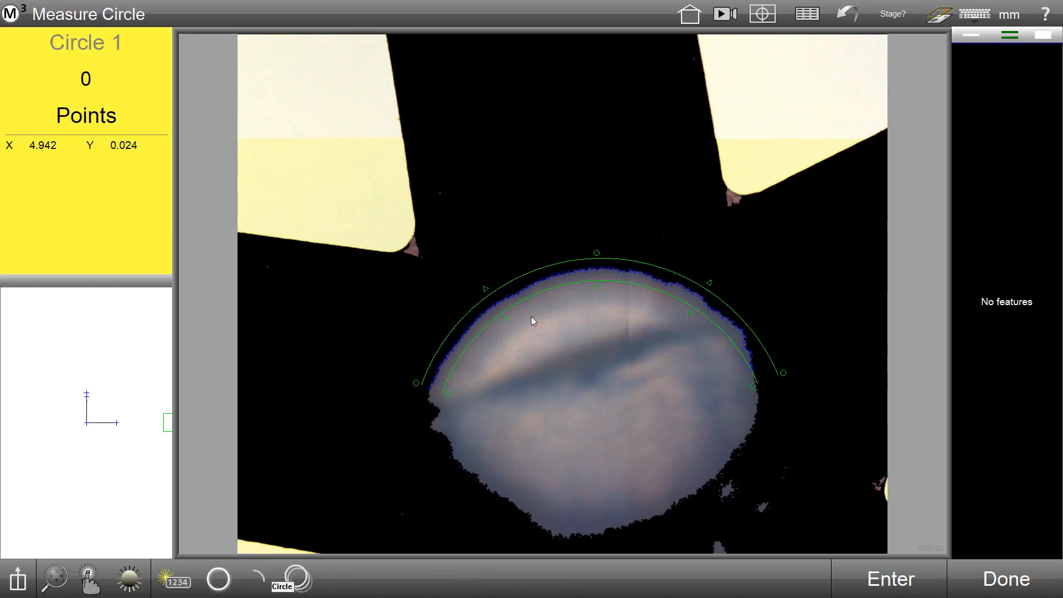
Finish probing the large datum circle so Circle 1 is listed
left_click(888, 578)
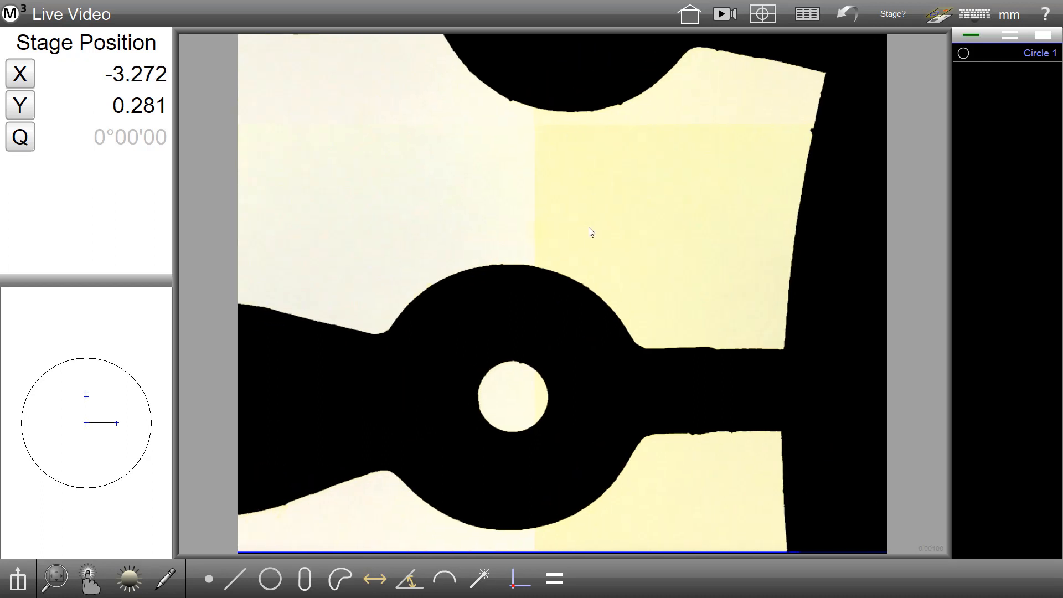
mouse_move(646, 234)
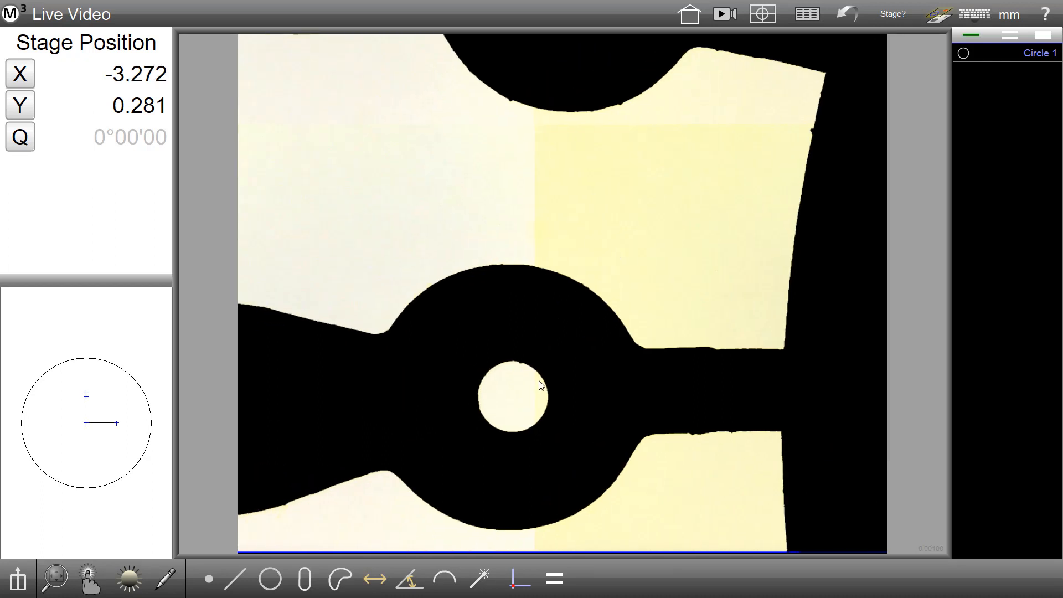
Measure Circles 2 and 3 and construct Dist 4 between them, reading 0.188 mm
left_click(270, 579)
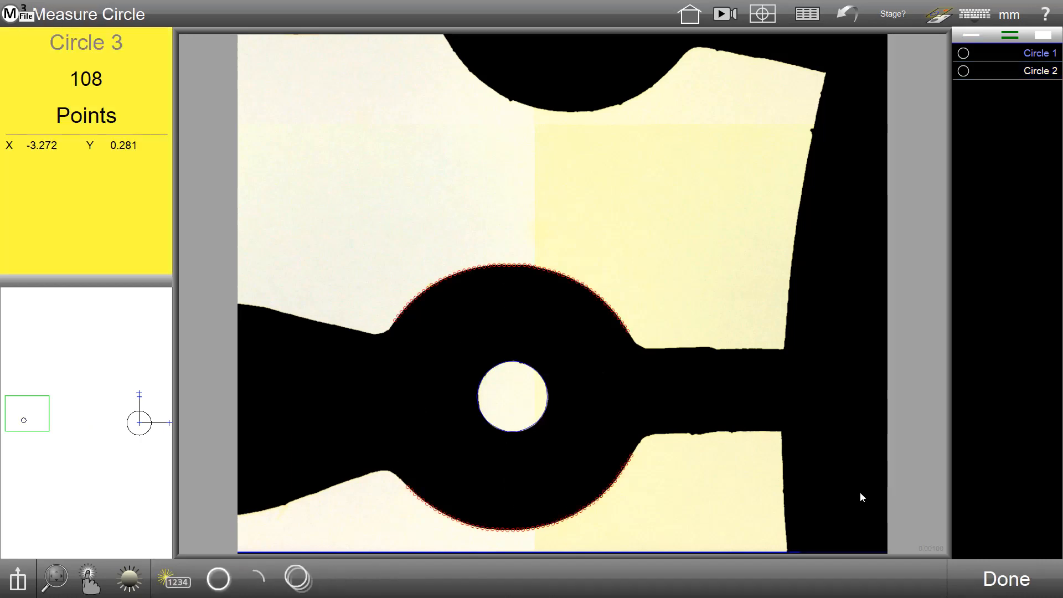
left_click(1006, 579)
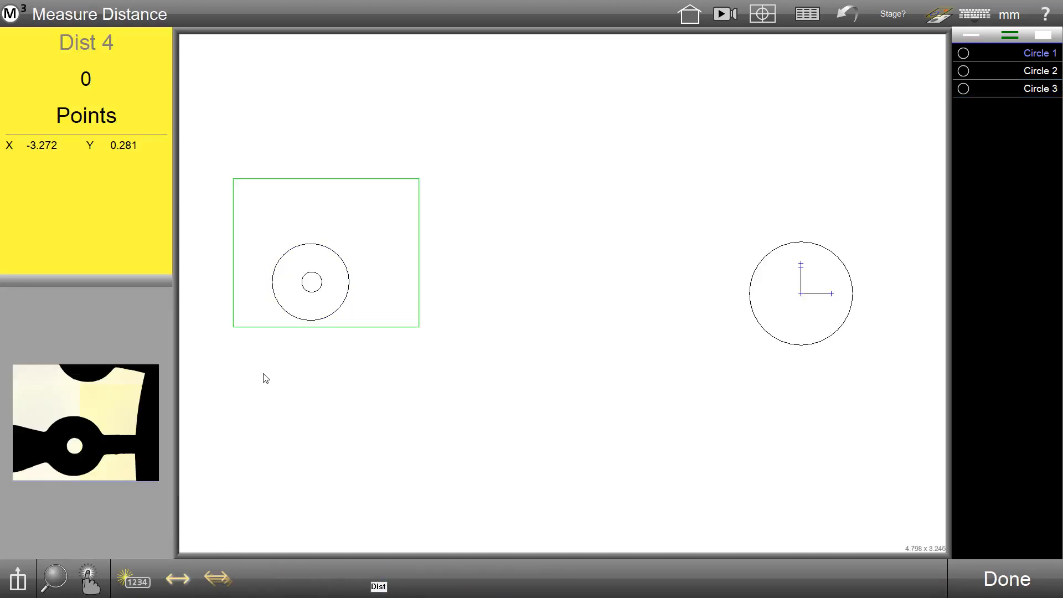
left_click(1006, 580)
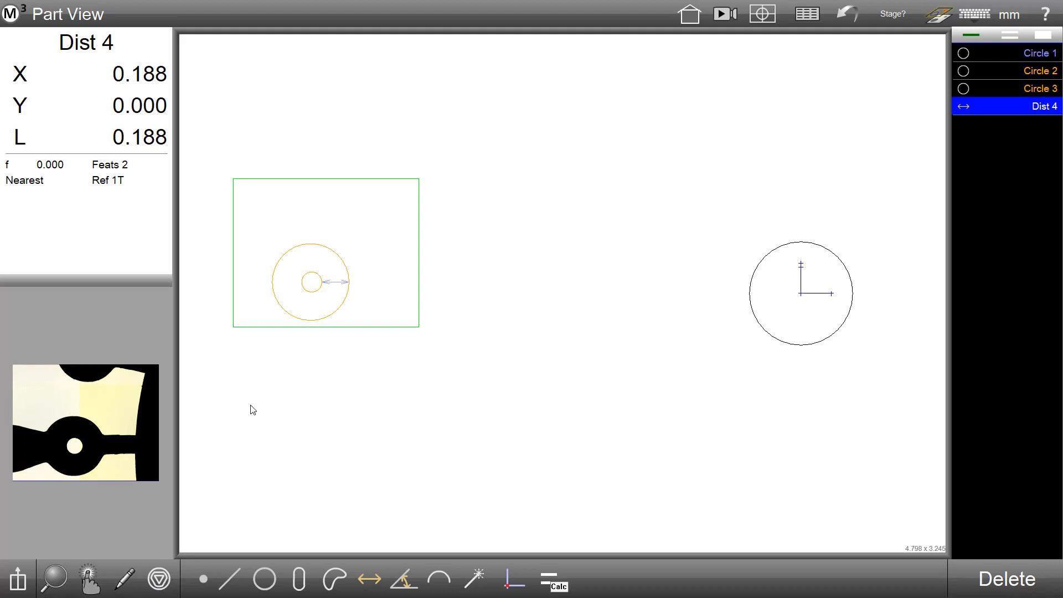
mouse_move(331, 317)
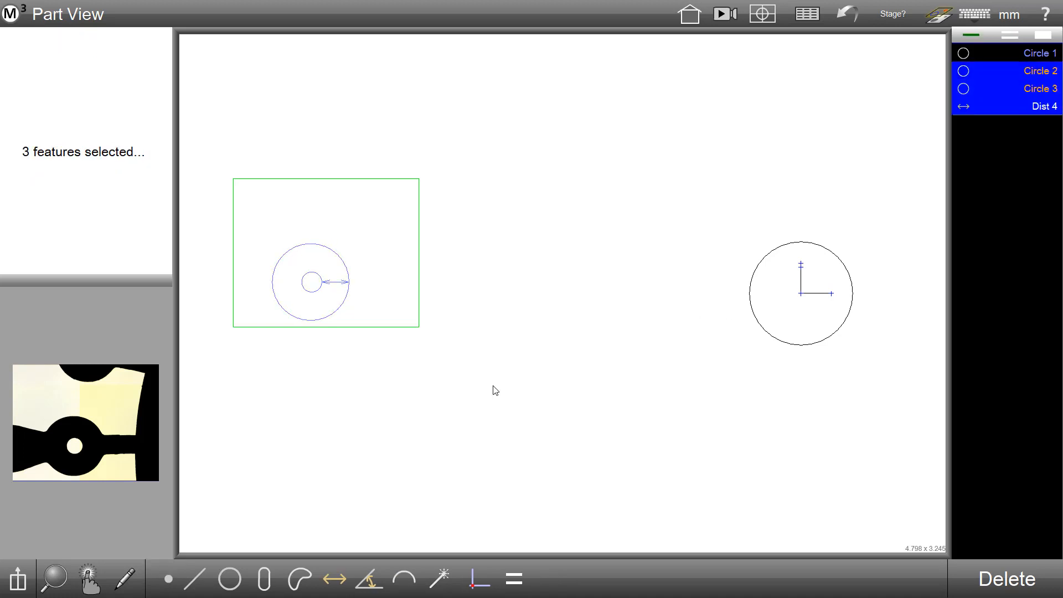
mouse_move(18, 579)
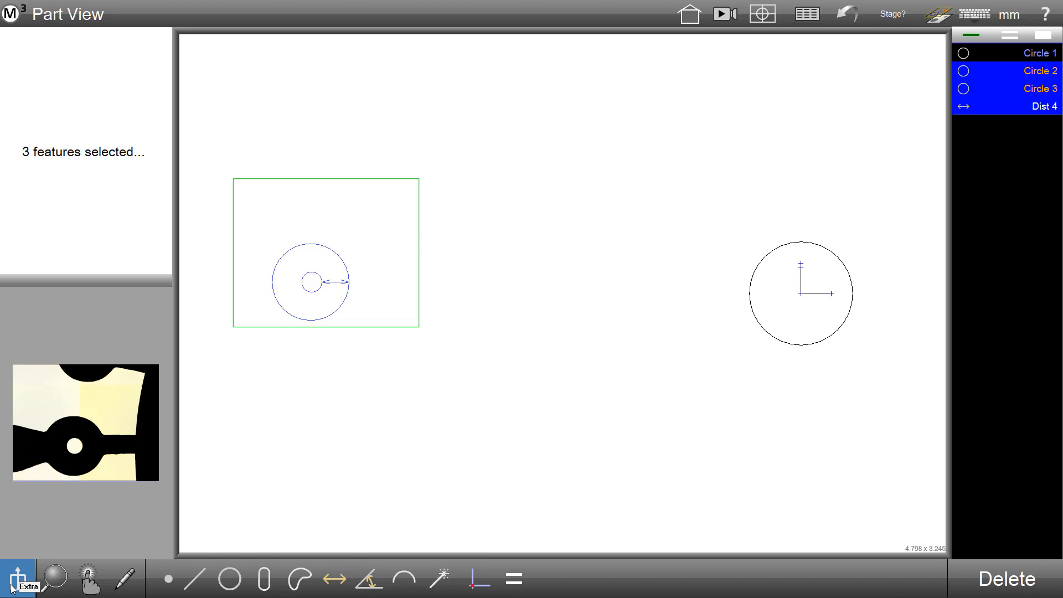
mouse_move(105, 519)
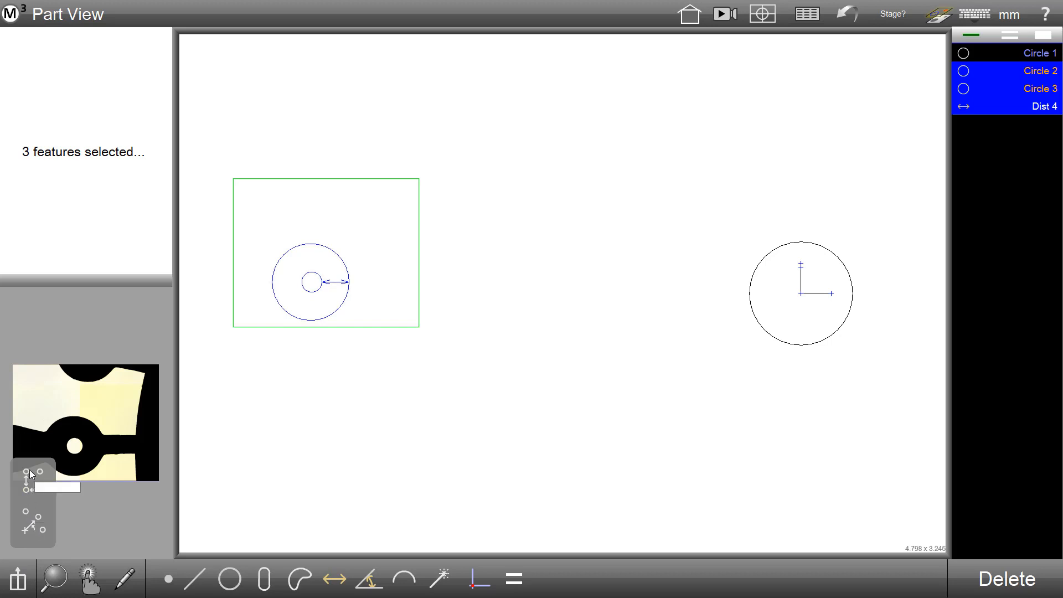
mouse_move(28, 499)
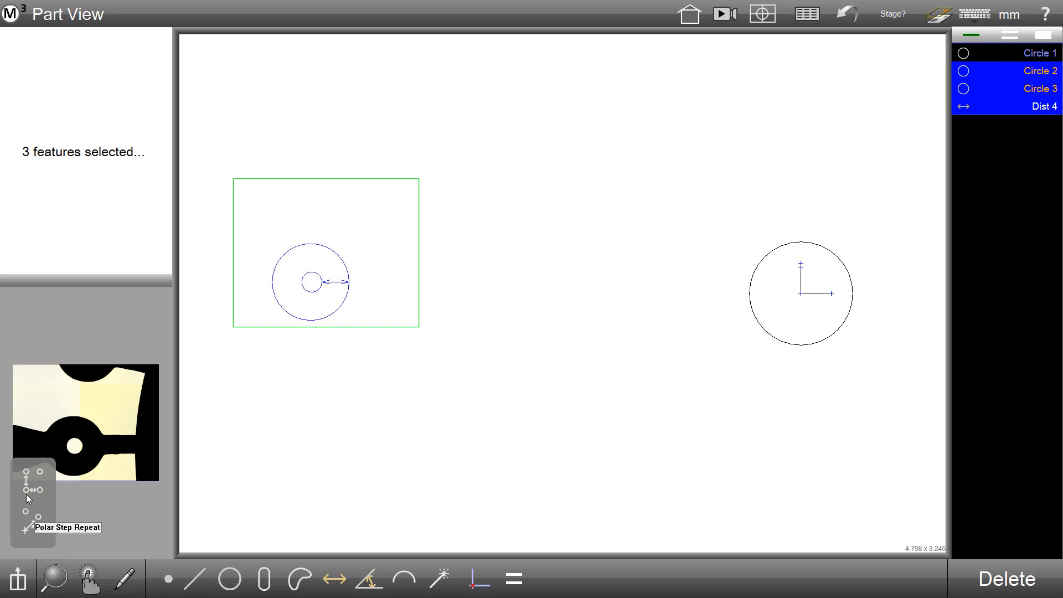
mouse_move(29, 476)
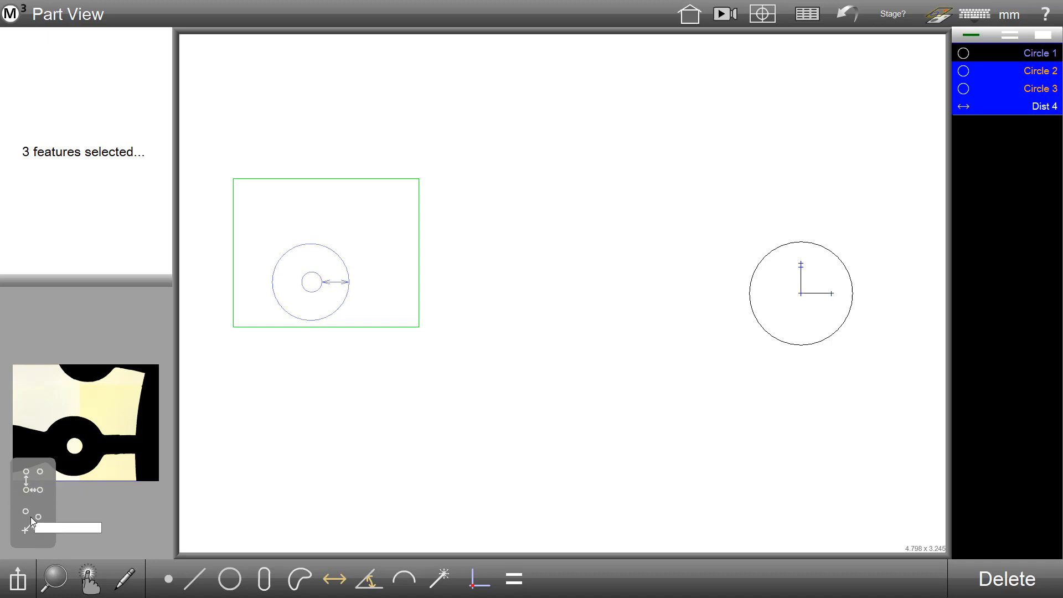
mouse_move(27, 522)
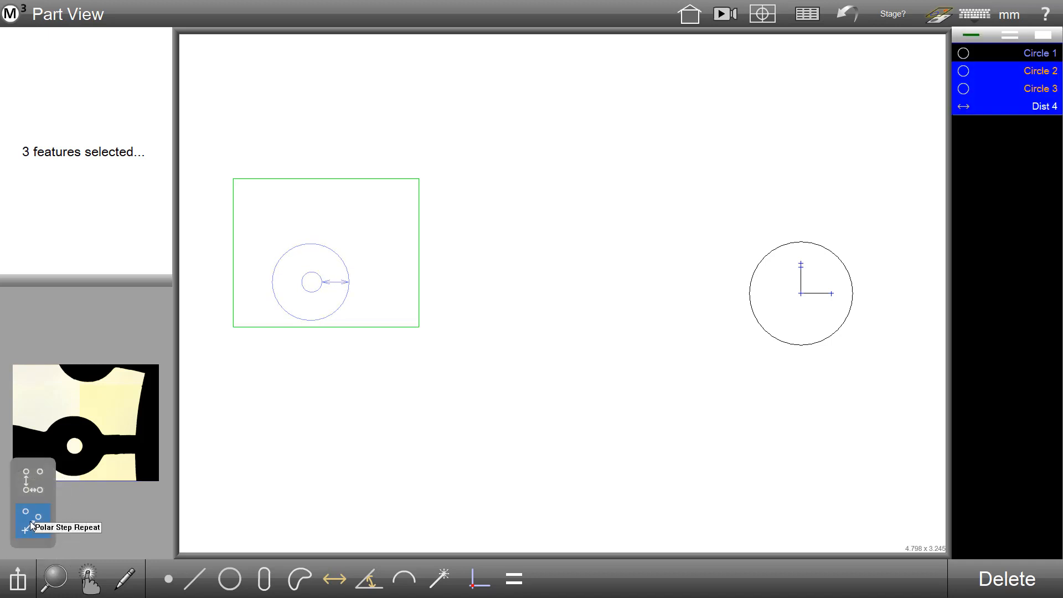
Open Polar Step and Repeat for Circle 2, Circle 3 and Dist 4
left_click(33, 521)
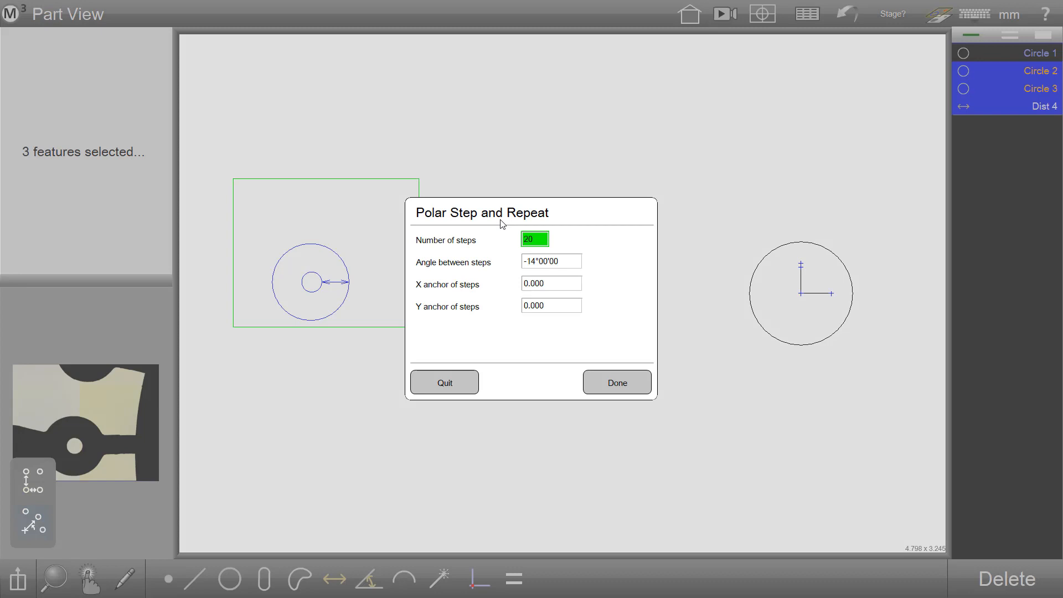
mouse_move(514, 218)
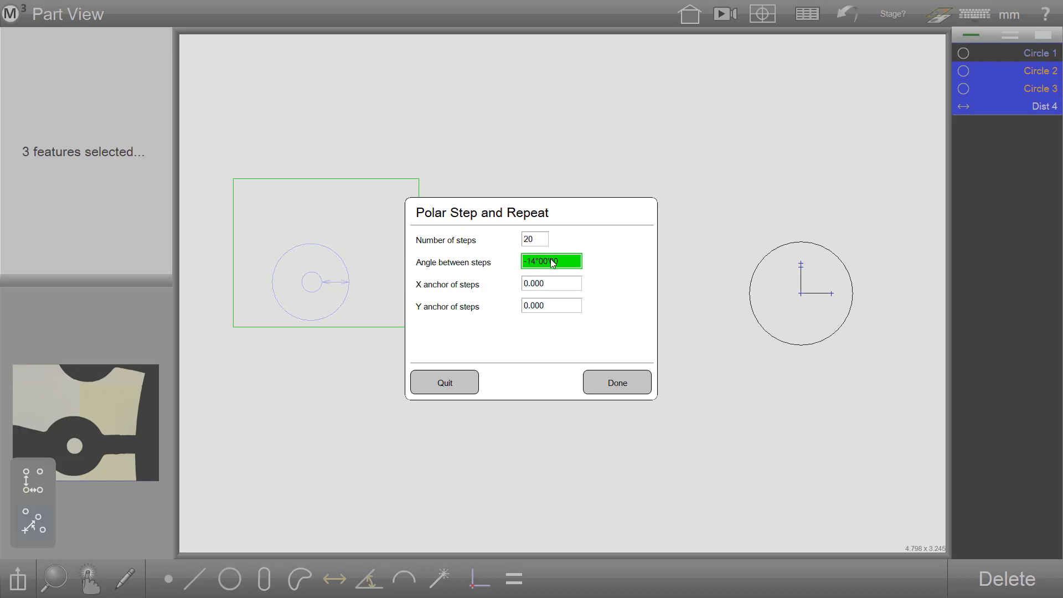
Set the step angle to -14°00'00 with X and Y anchors at 0.000
left_click(551, 284)
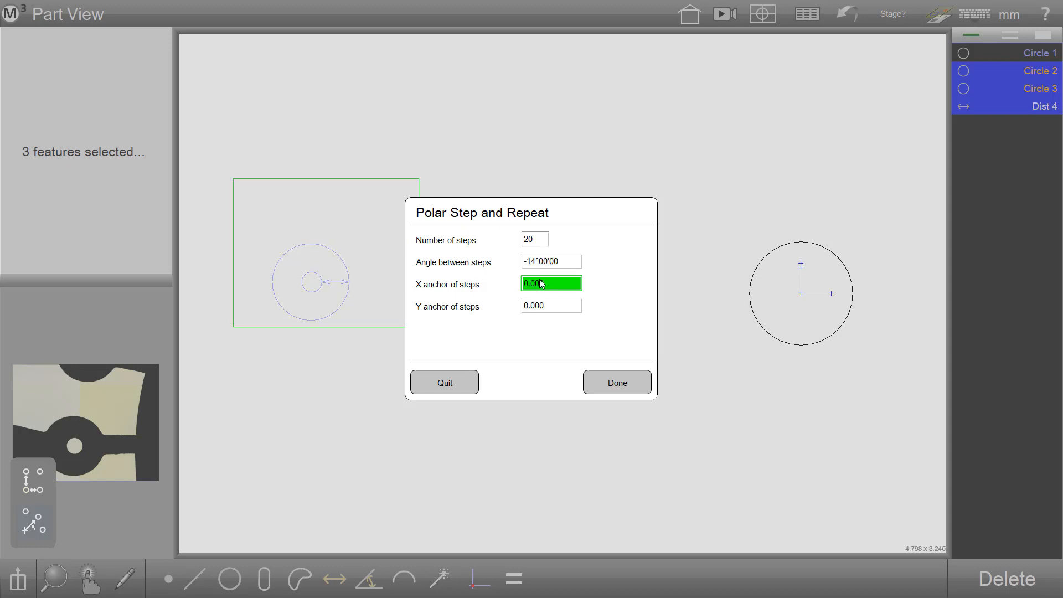
left_click(550, 305)
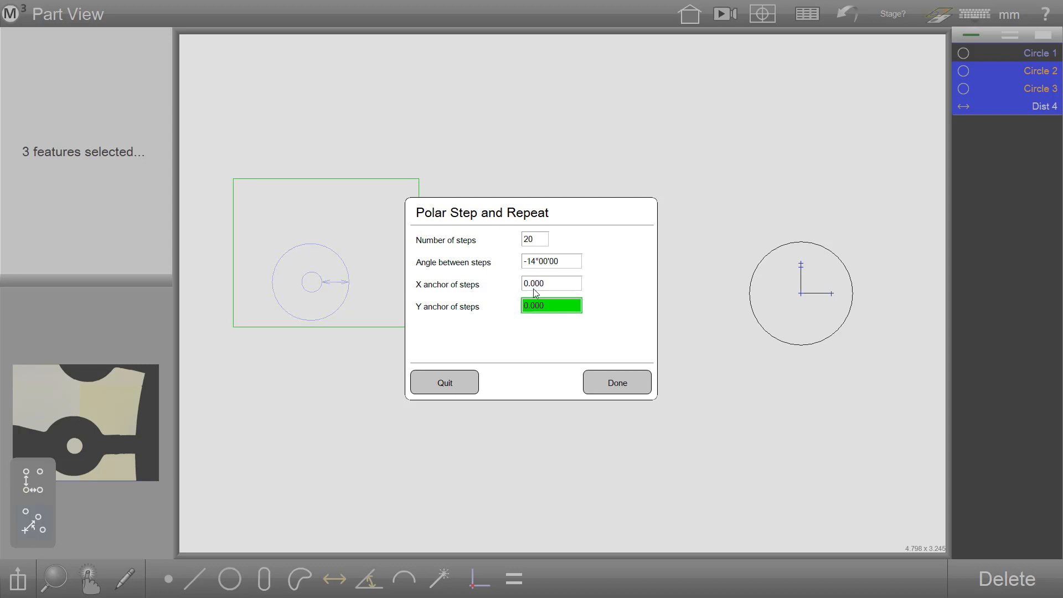
mouse_move(541, 288)
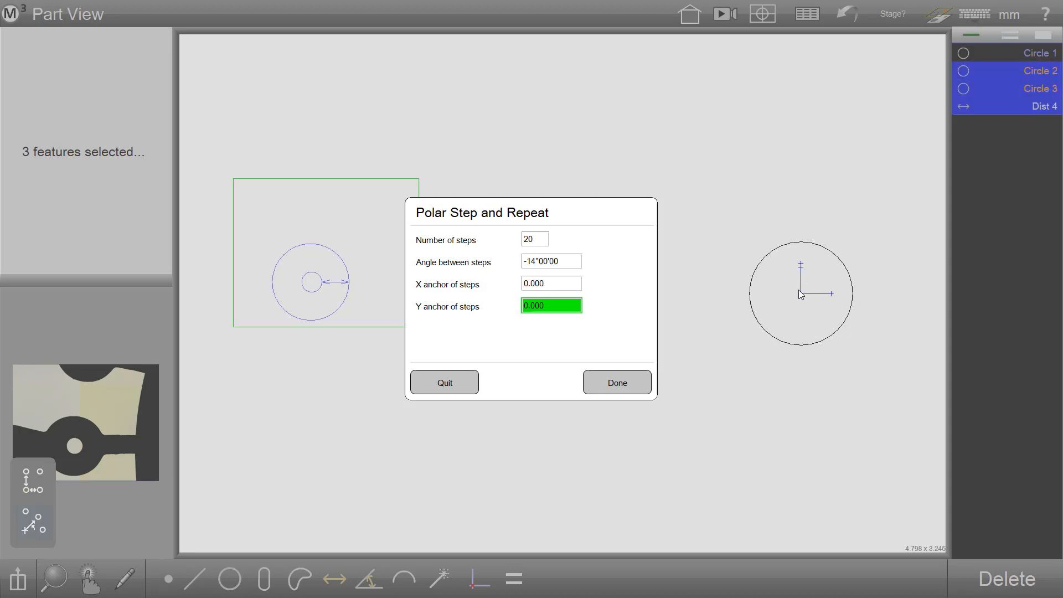
mouse_move(794, 303)
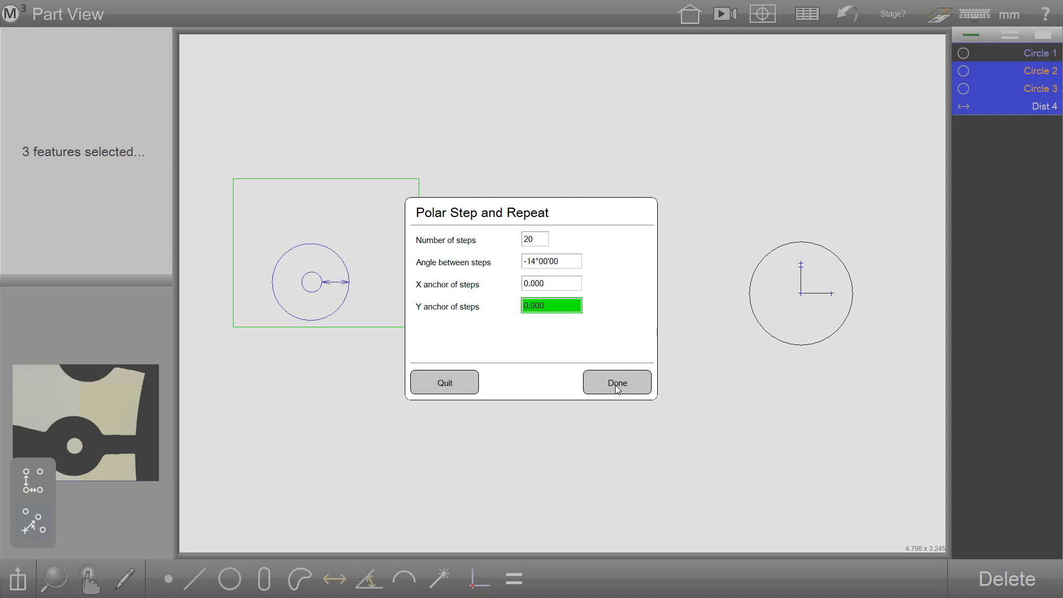
Apply the 20-step polar repeat, generating copies listed through Circle 29
left_click(616, 382)
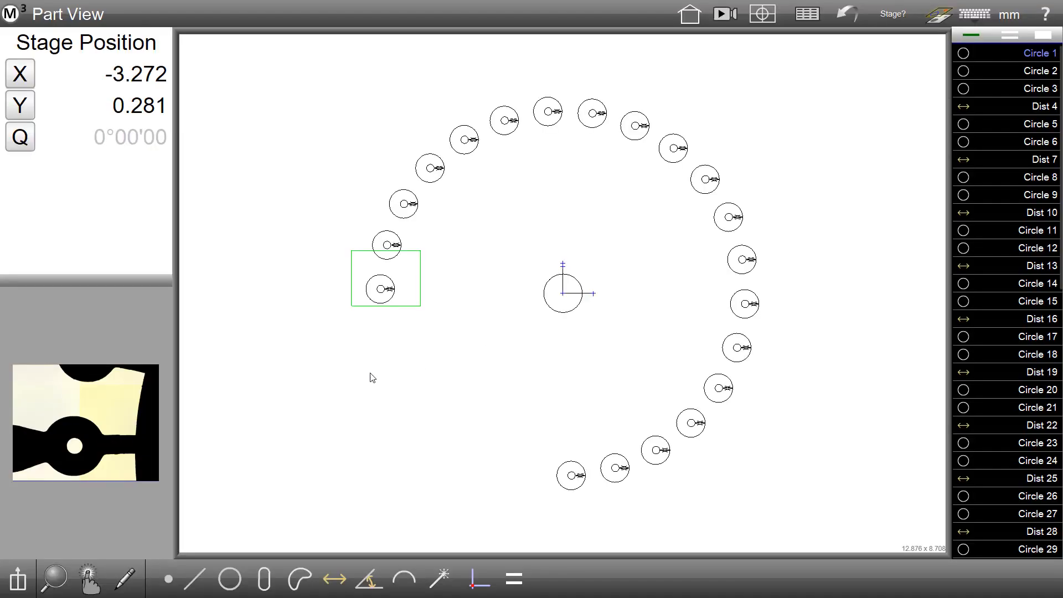
mouse_move(339, 339)
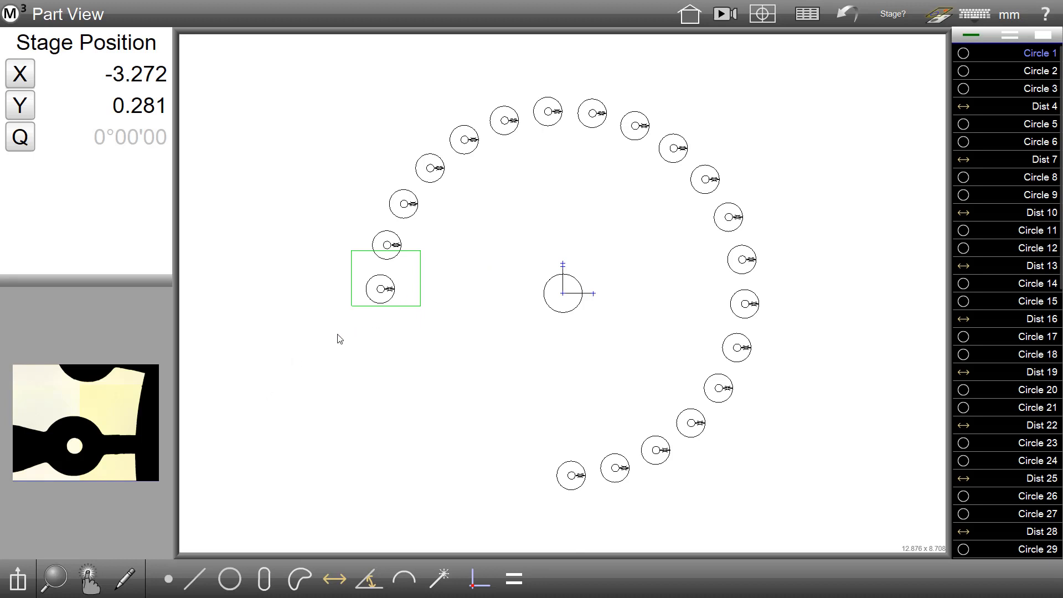
mouse_move(586, 190)
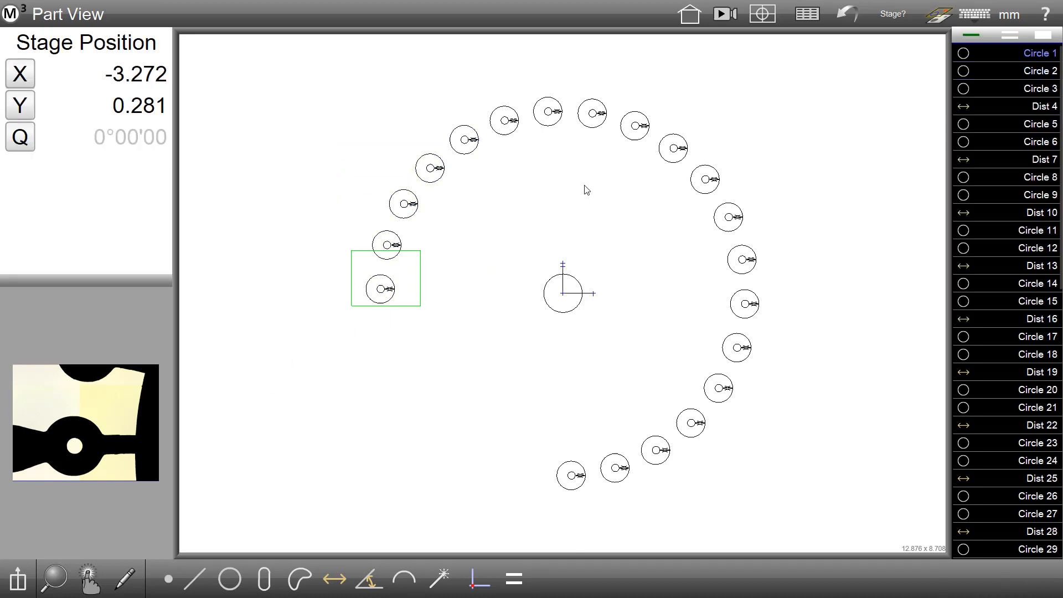
mouse_move(675, 200)
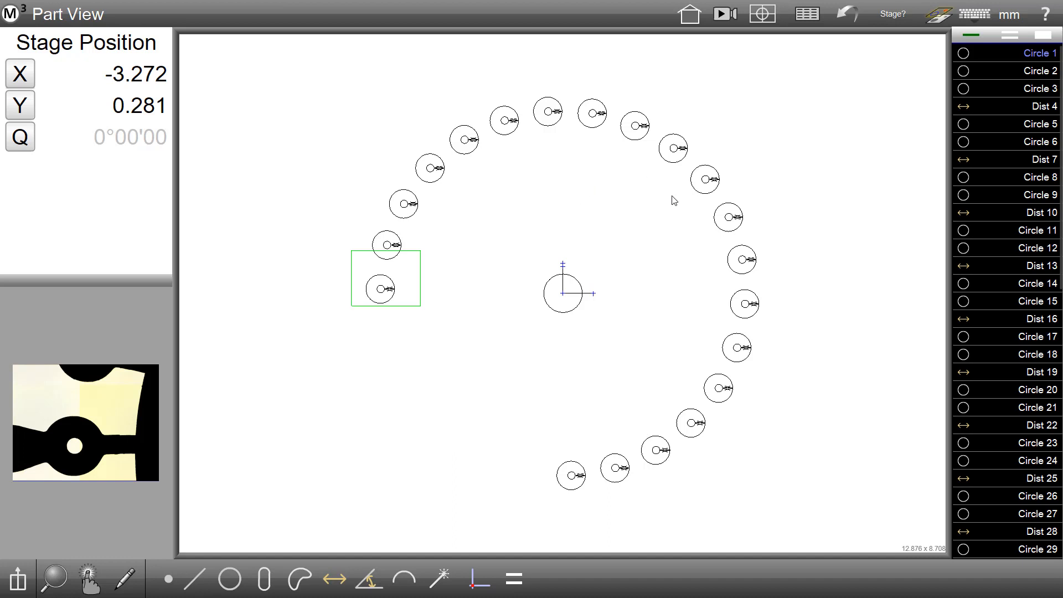
mouse_move(676, 323)
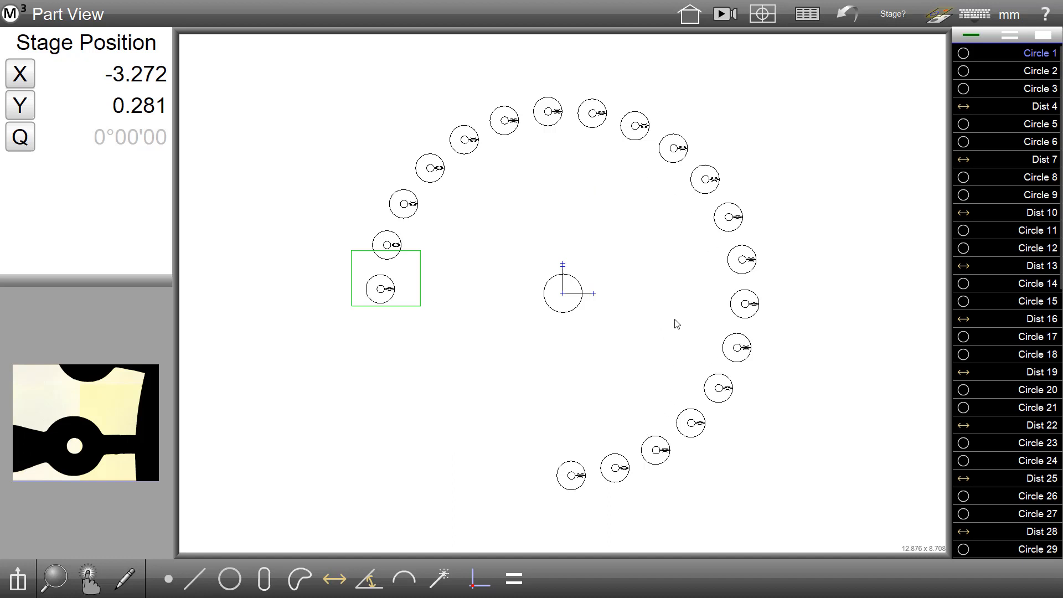